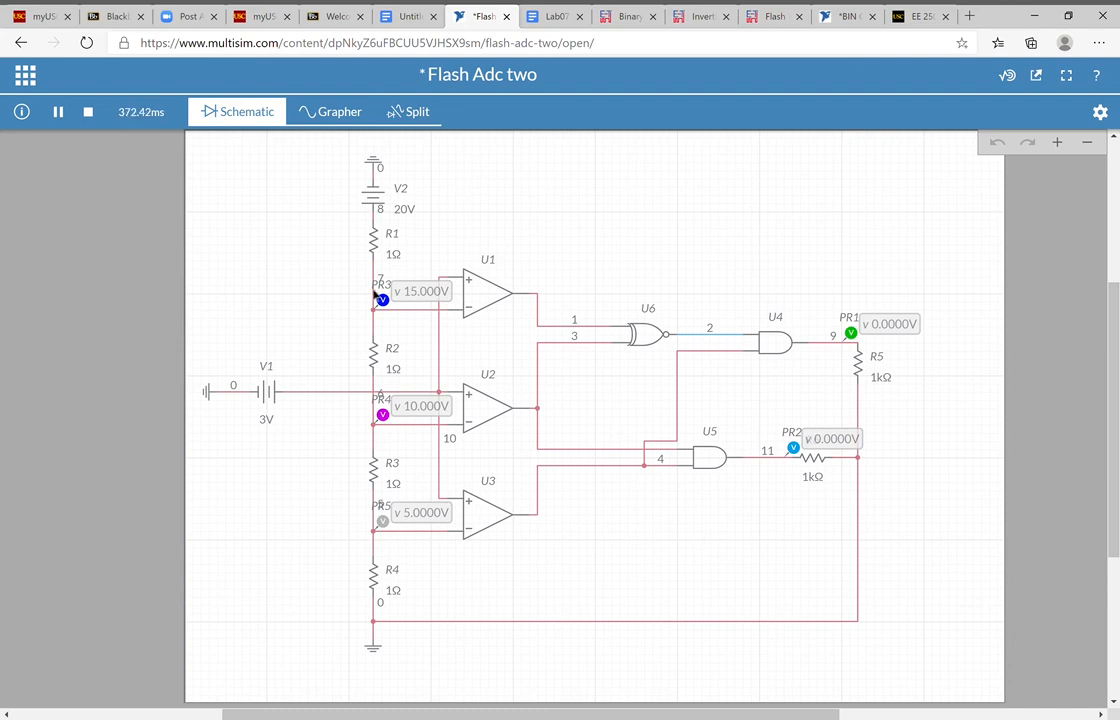
pyautogui.moveTo(484, 232)
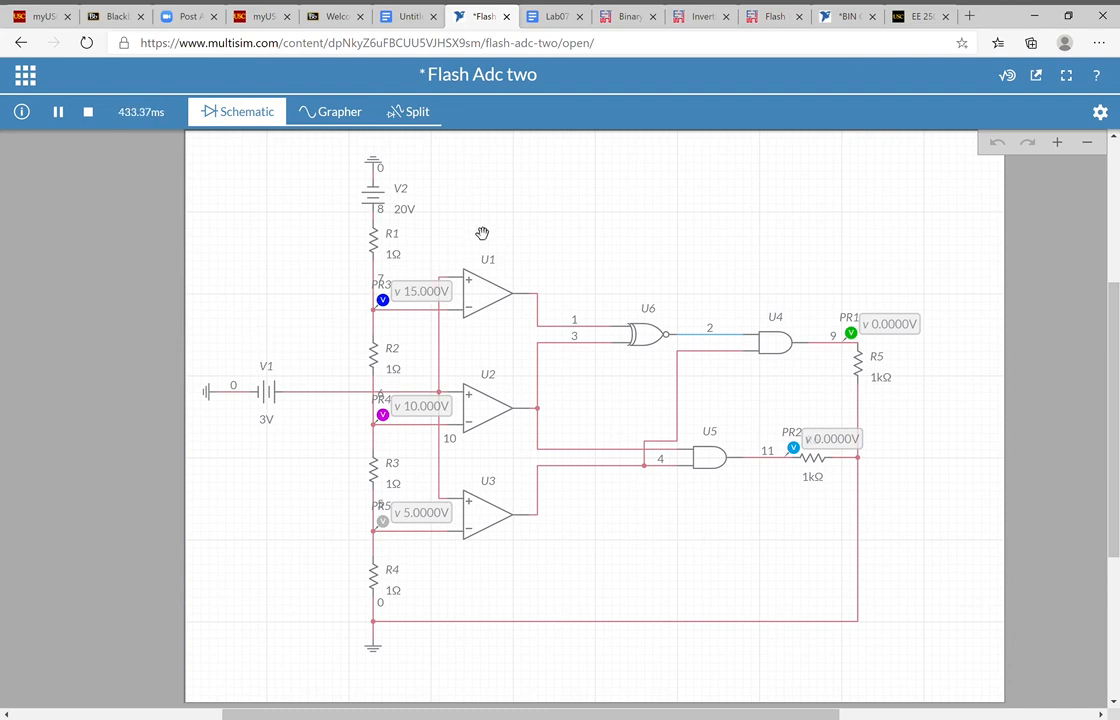
pyautogui.moveTo(528, 380)
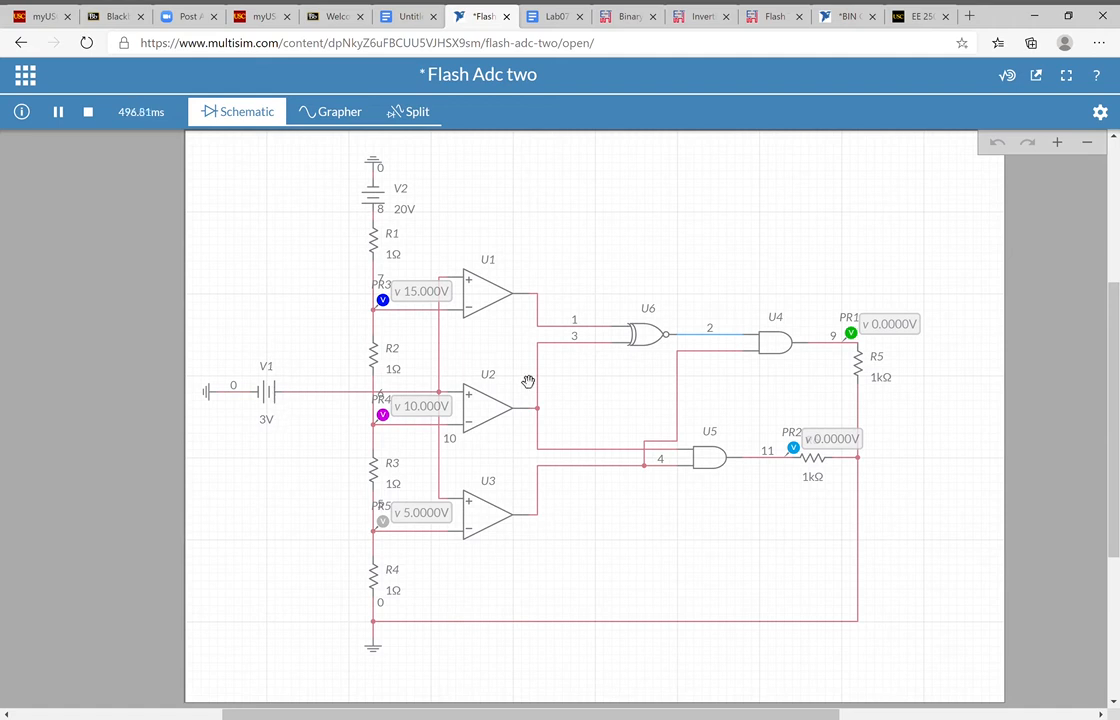
pyautogui.moveTo(284, 464)
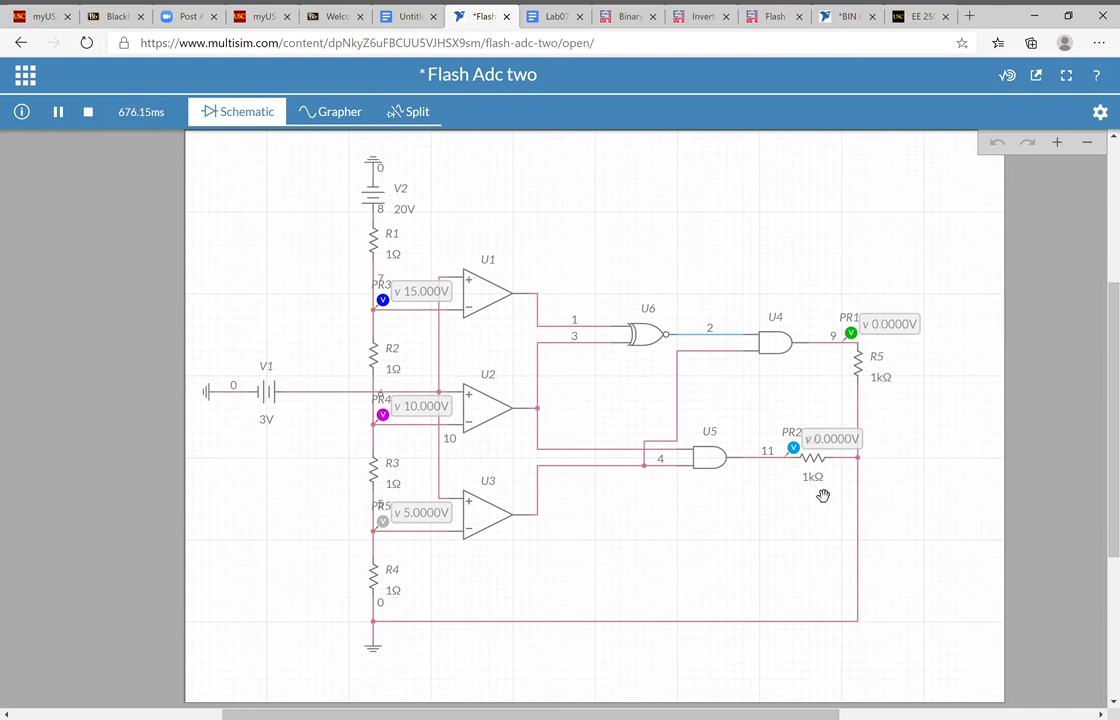
pyautogui.moveTo(688, 428)
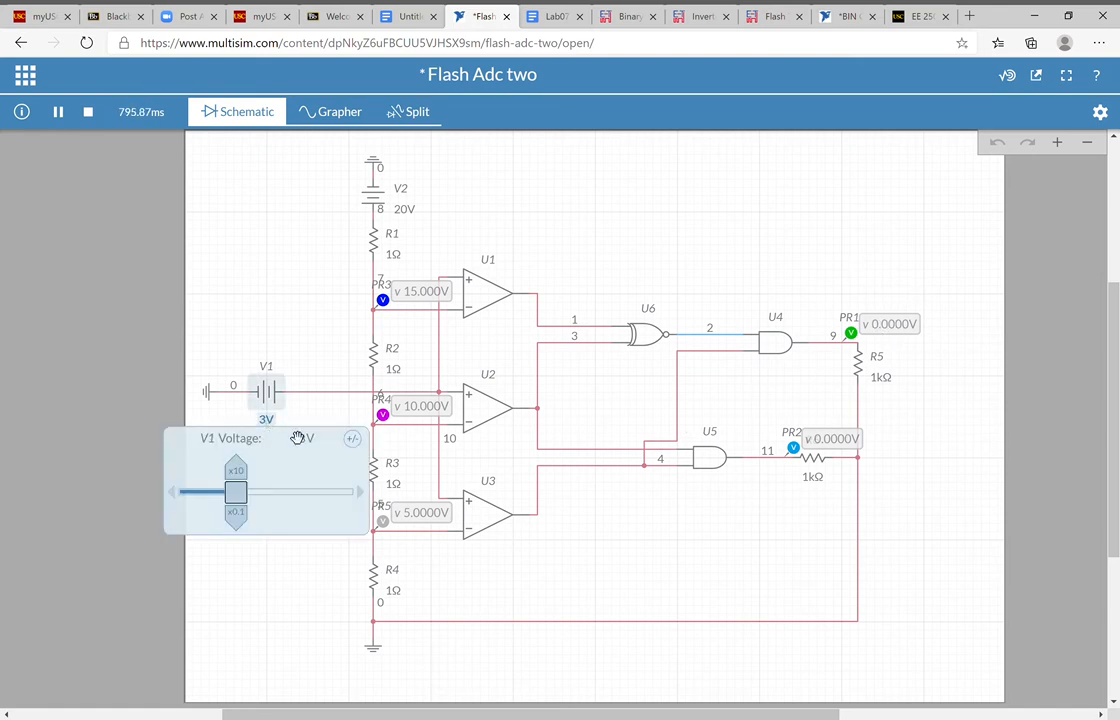
# Raise V1's input voltage so PR1 reads 5 V while PR2 stays at 0 V
pyautogui.click(296, 438)
pyautogui.write('7')
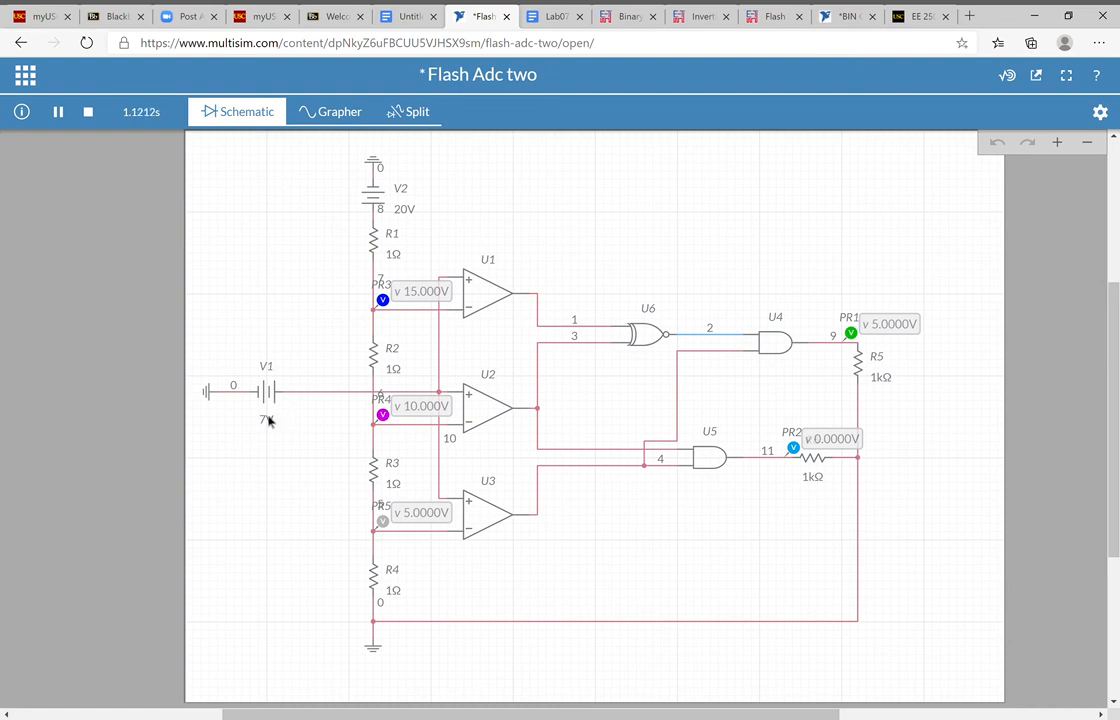
# Raise V1 to 13 V so PR2 reads 5 V and PR1 drops to 0 V
pyautogui.click(266, 390)
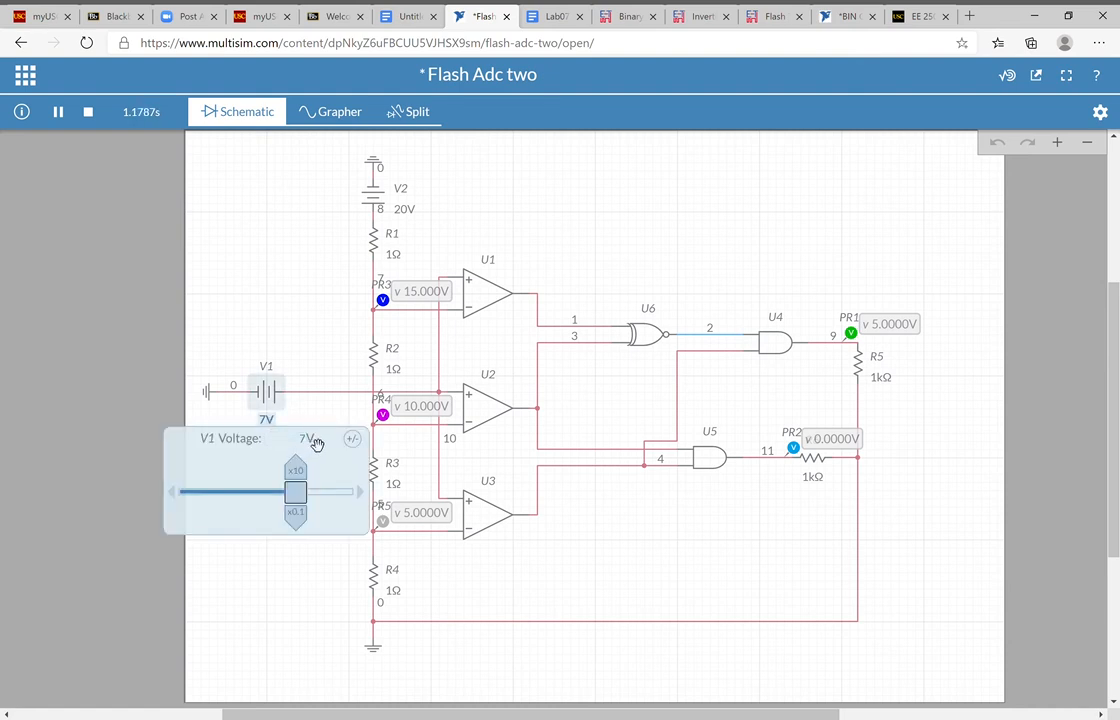
pyautogui.click(300, 438)
pyautogui.write('13')
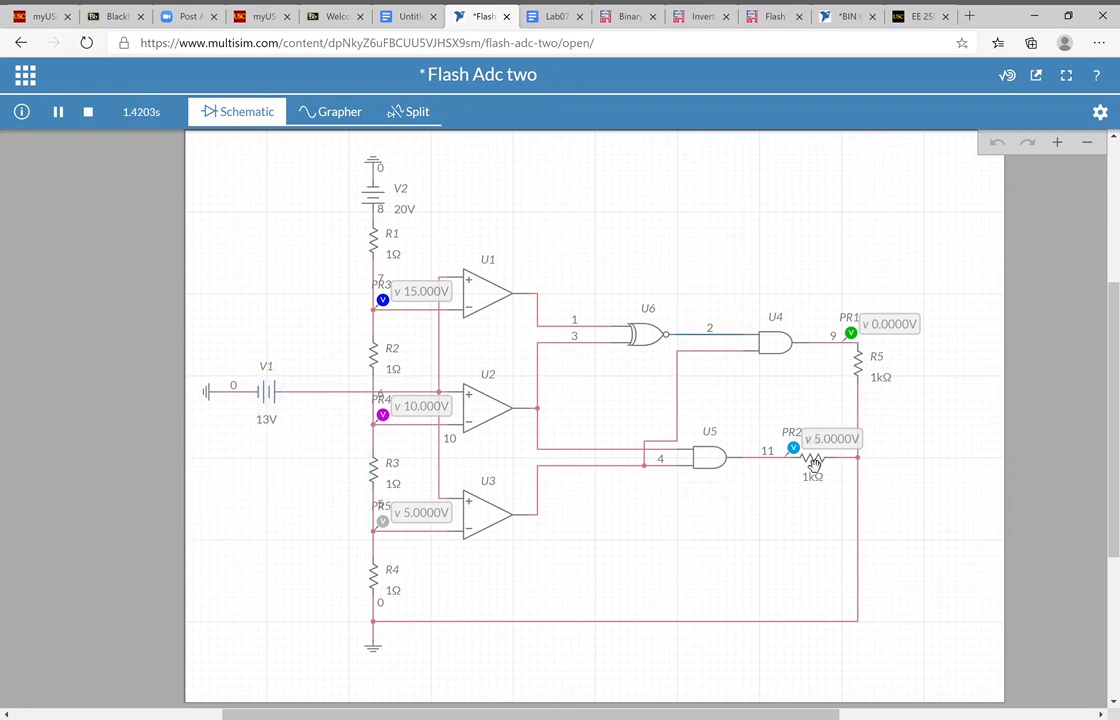
pyautogui.click(266, 390)
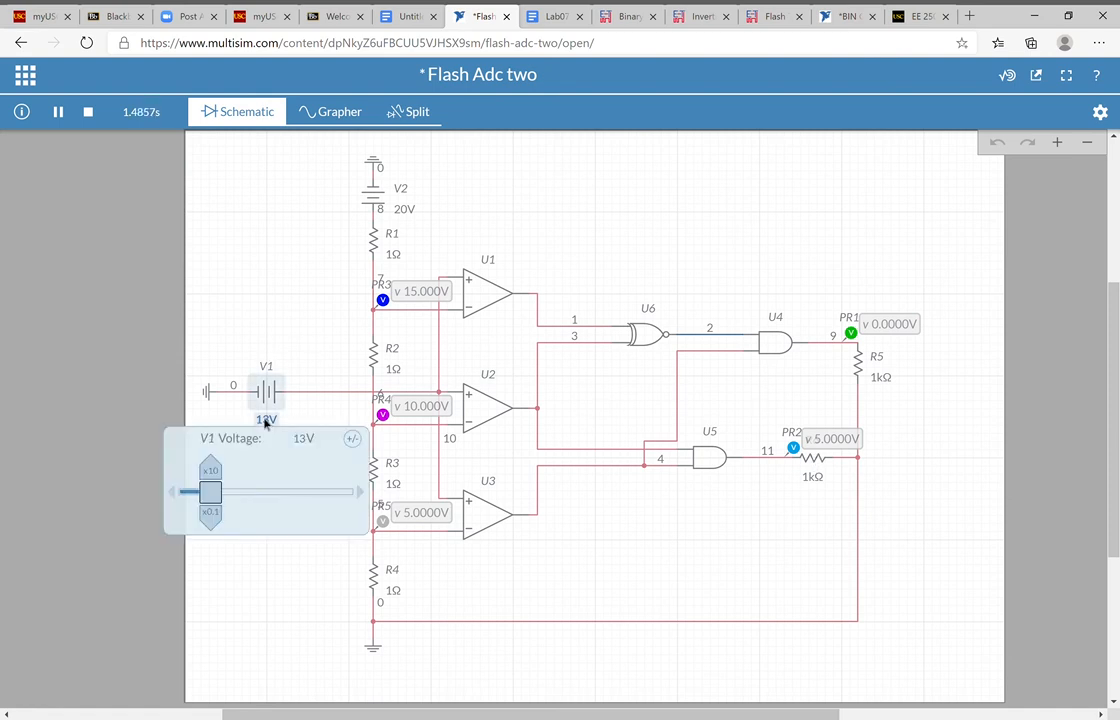
pyautogui.click(298, 438)
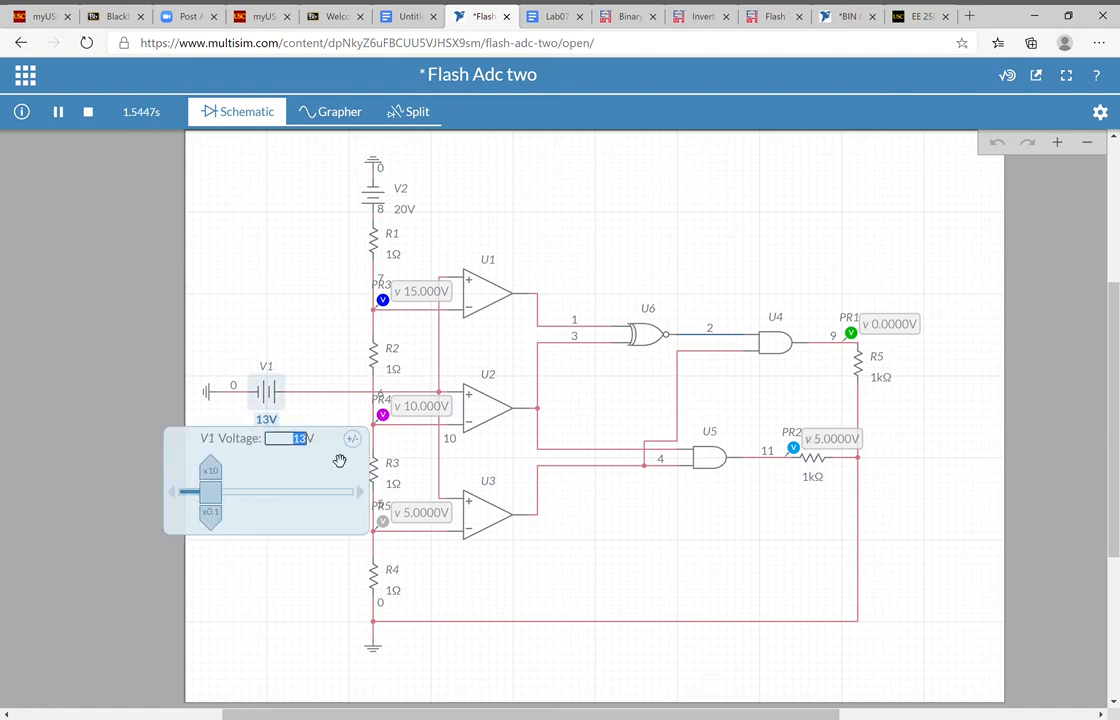